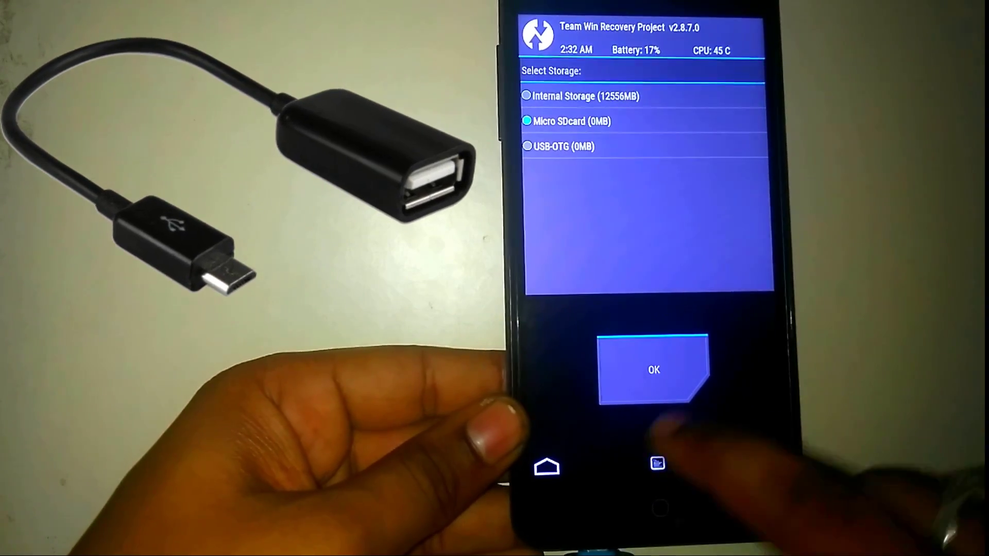
Select the 580MB USB-OTG drive as the storage for installing zips
left_click(652, 370)
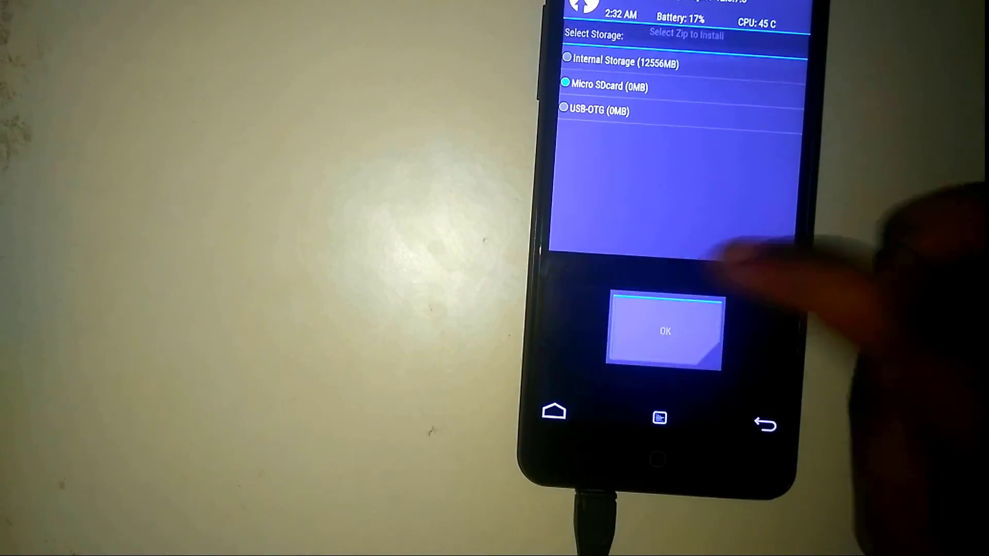
left_click(663, 331)
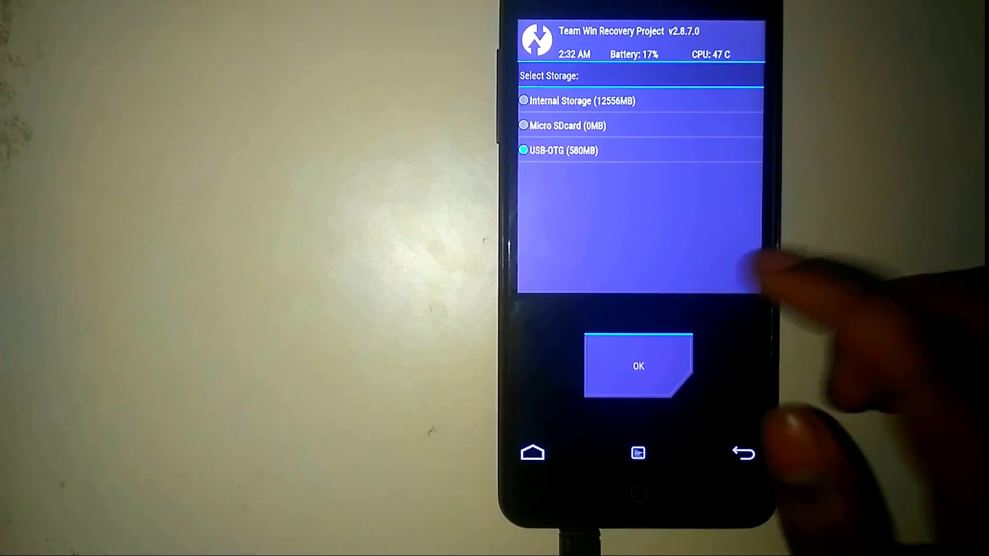
Browse /usb-otg/Android, checking media, and pick dax_lepro3_v2.4.zip
left_click(638, 367)
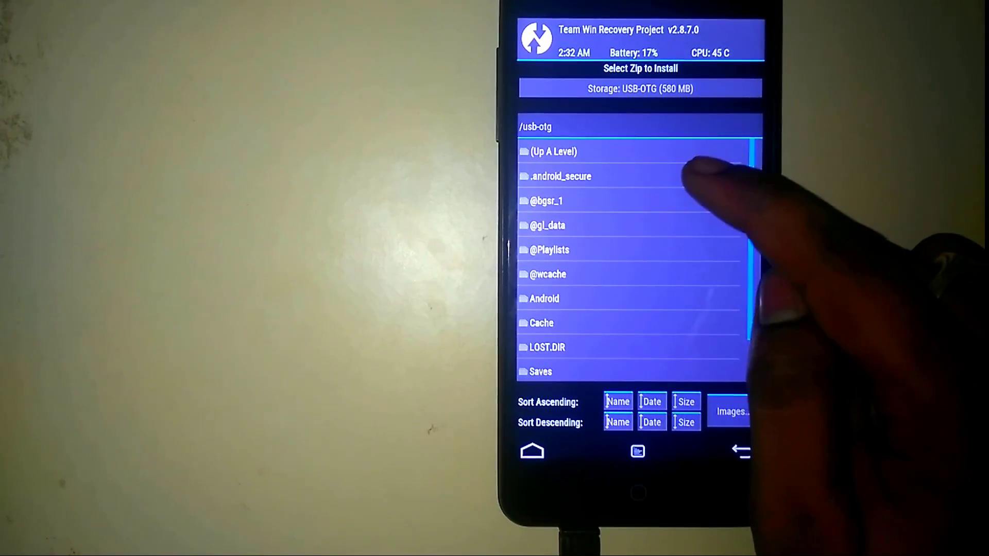
left_click(544, 298)
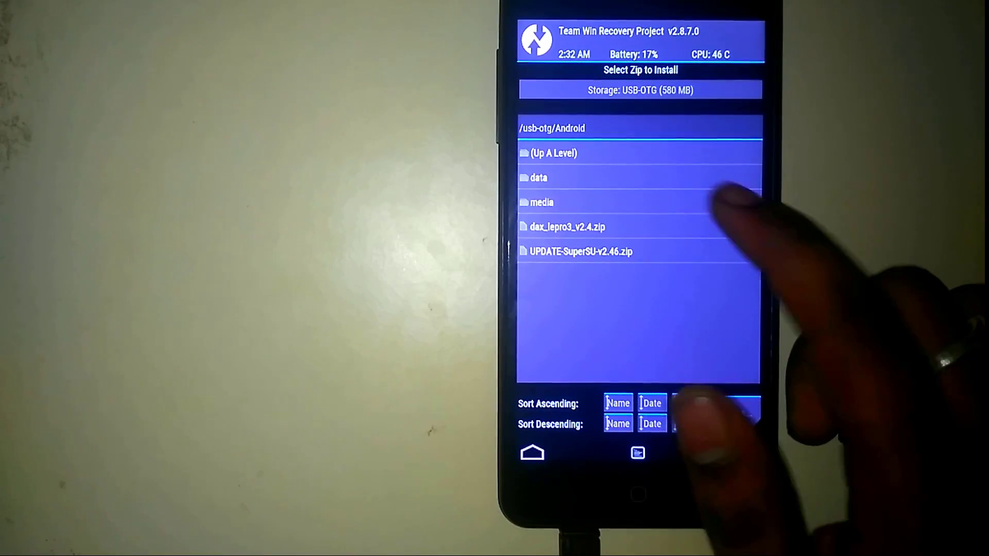
left_click(542, 202)
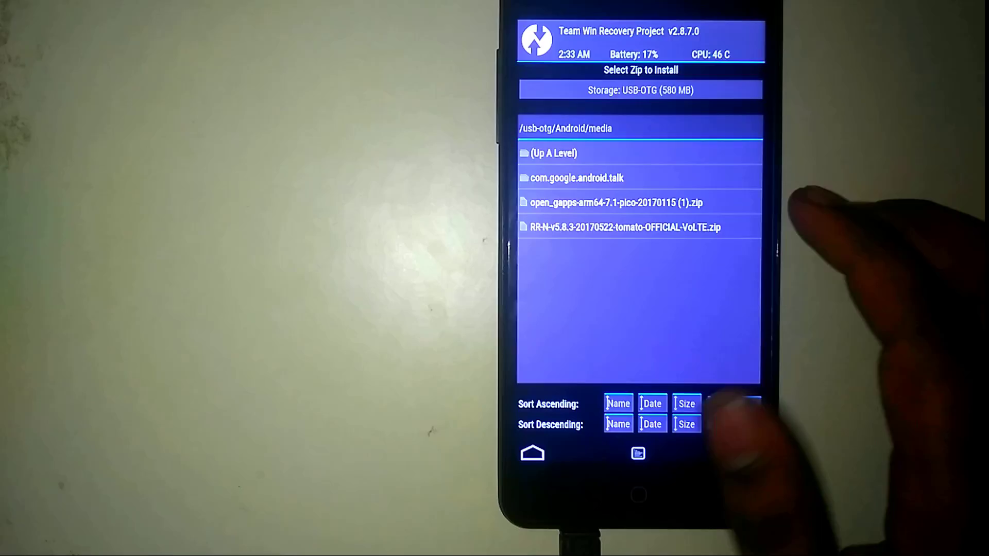
left_click(552, 154)
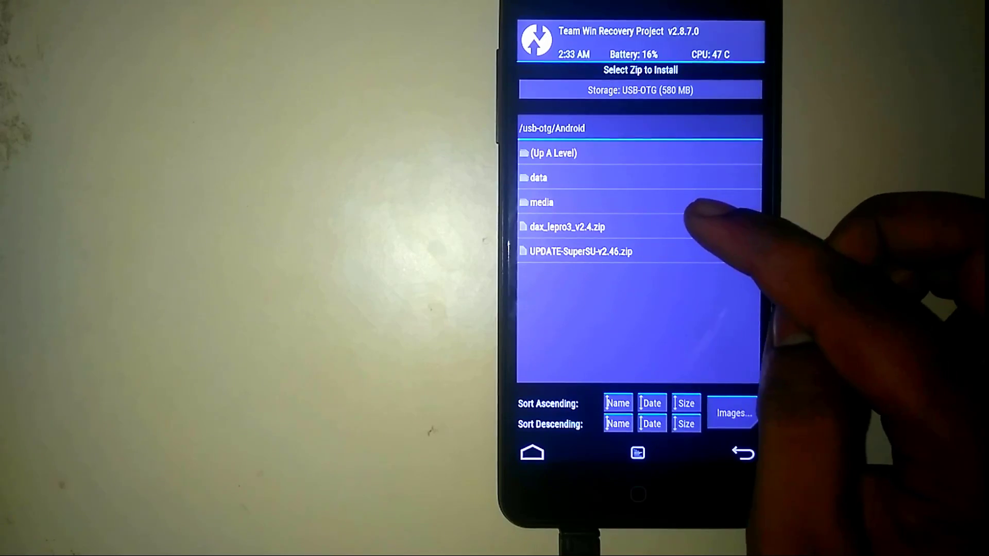
left_click(565, 227)
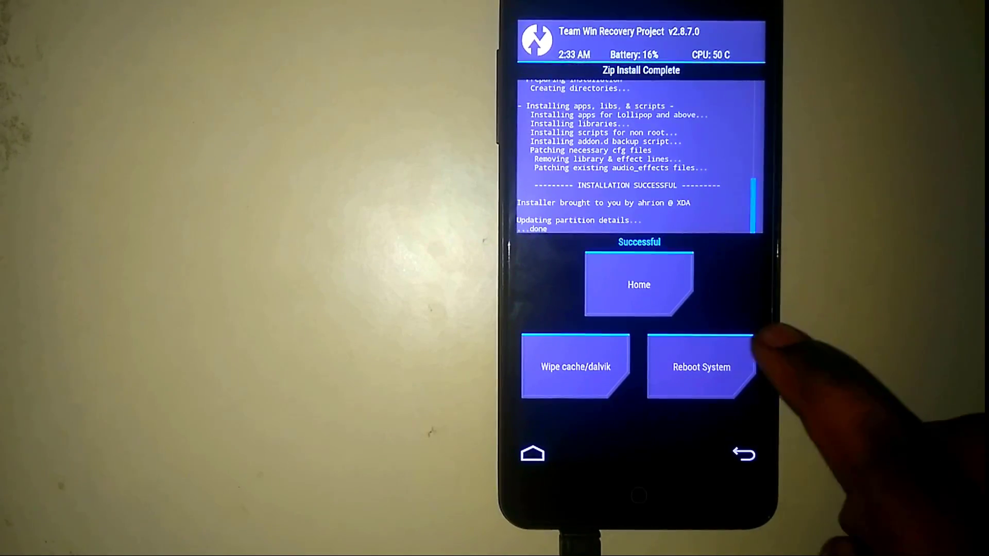
Reboot the phone into Android after the successful Dolby flash
left_click(701, 367)
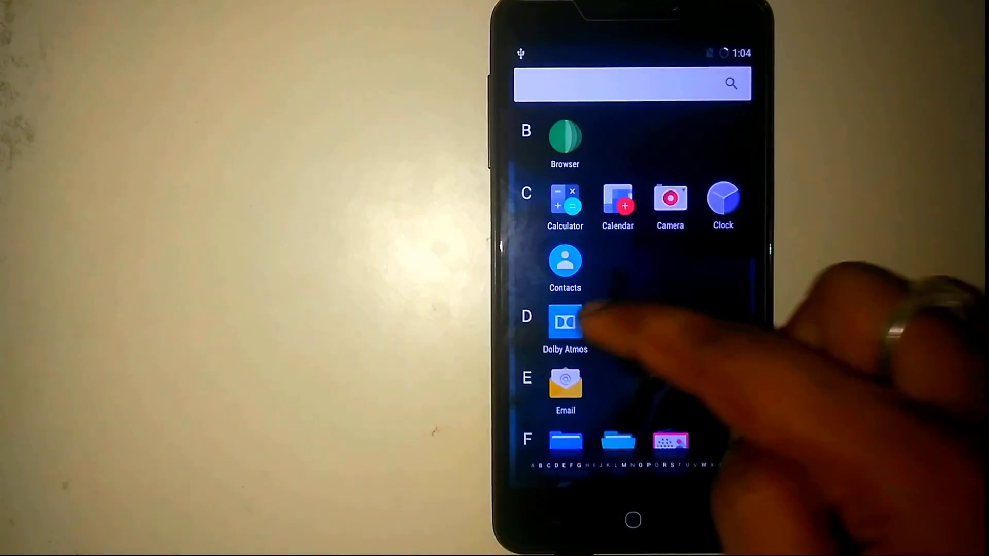
Launch the Dolby Atmos app from the app drawer
left_click(564, 324)
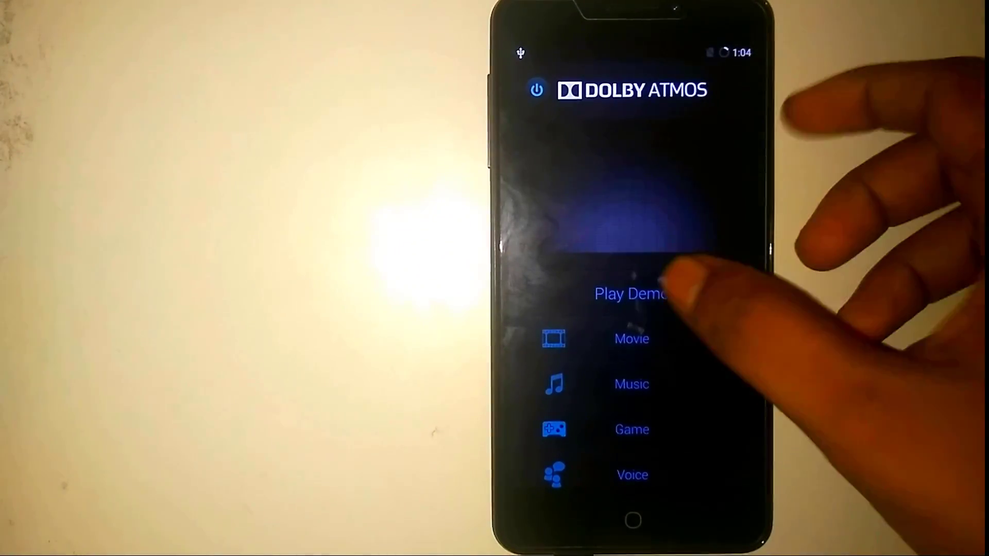
Turn on the Dolby Atmos effect with the power toggle by the title
left_click(632, 384)
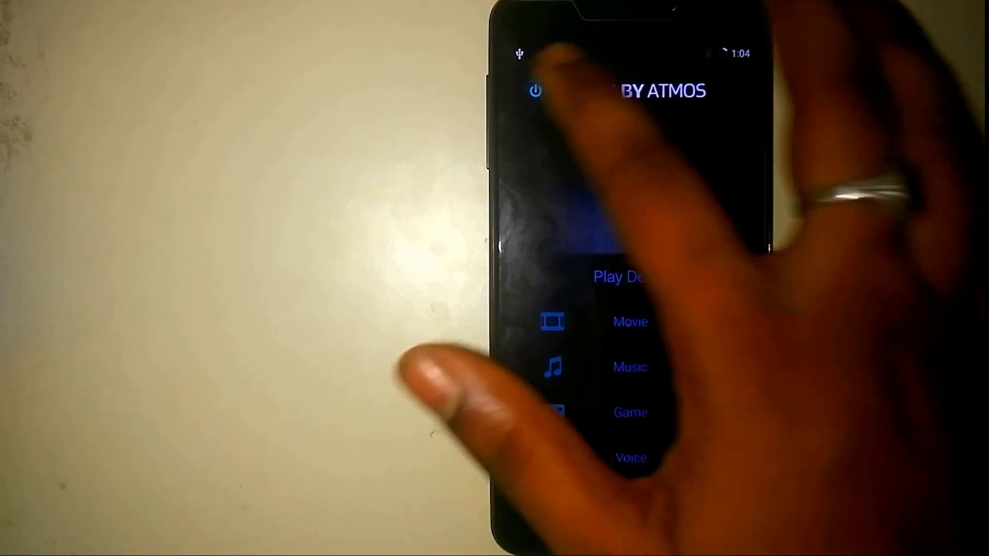
left_click(630, 368)
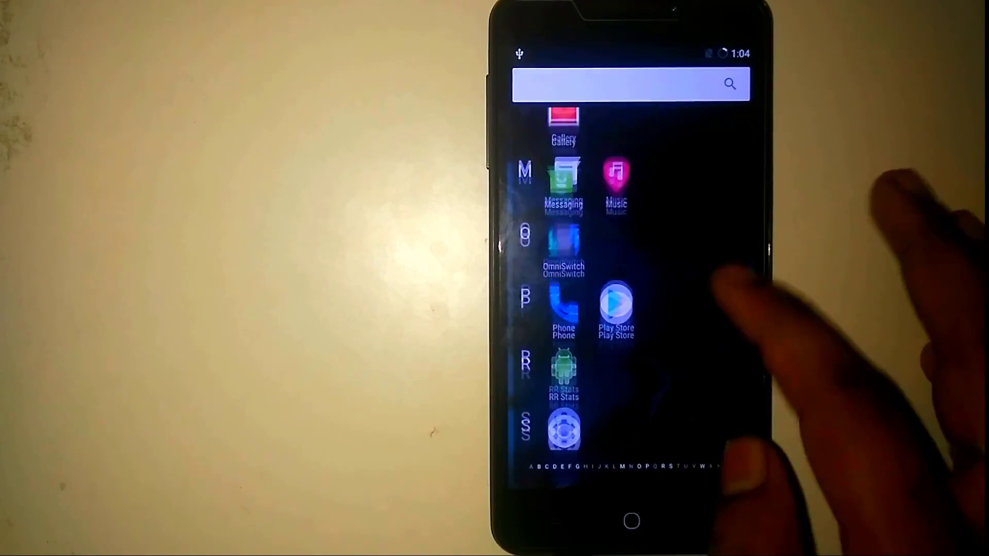
Launch Music and open the <unknown> album containing Shape of You
left_click(615, 183)
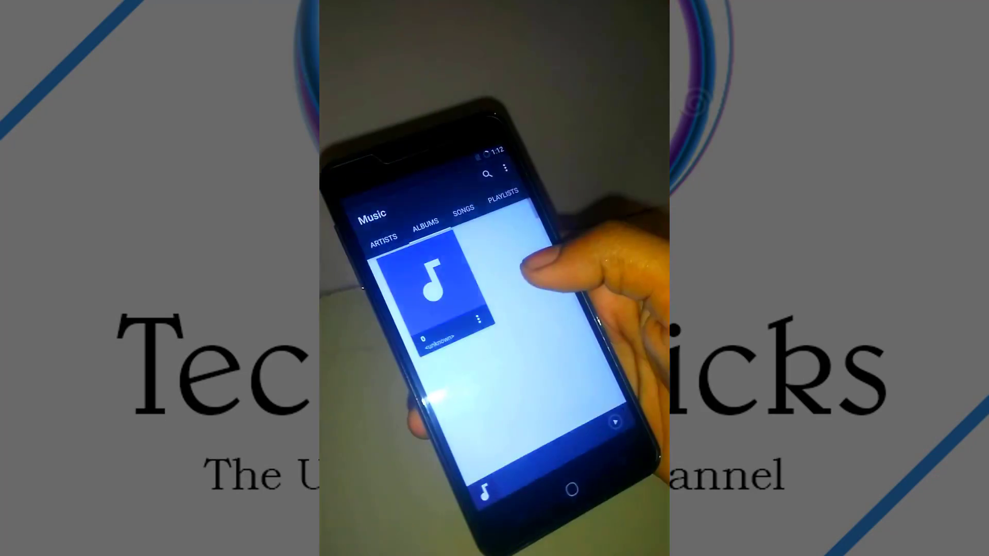
left_click(432, 281)
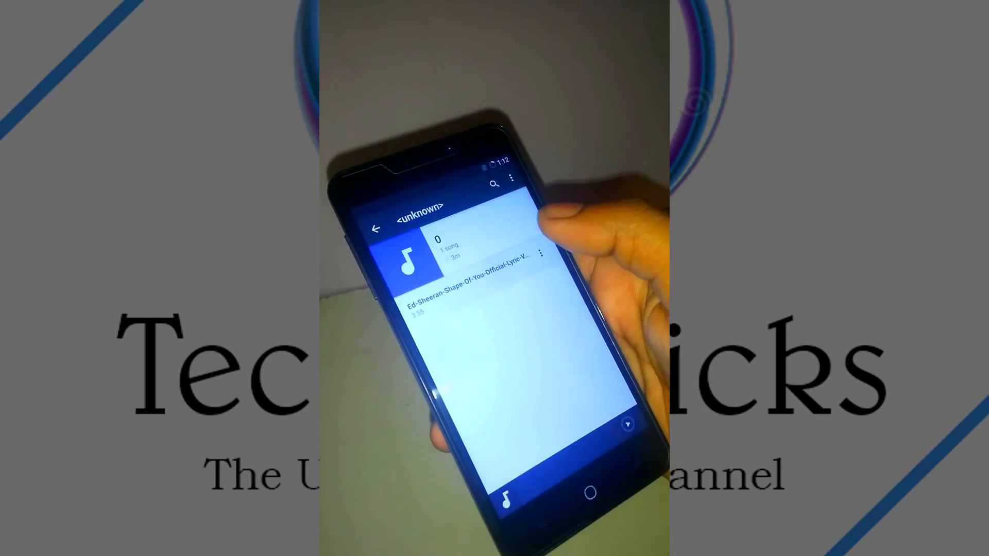